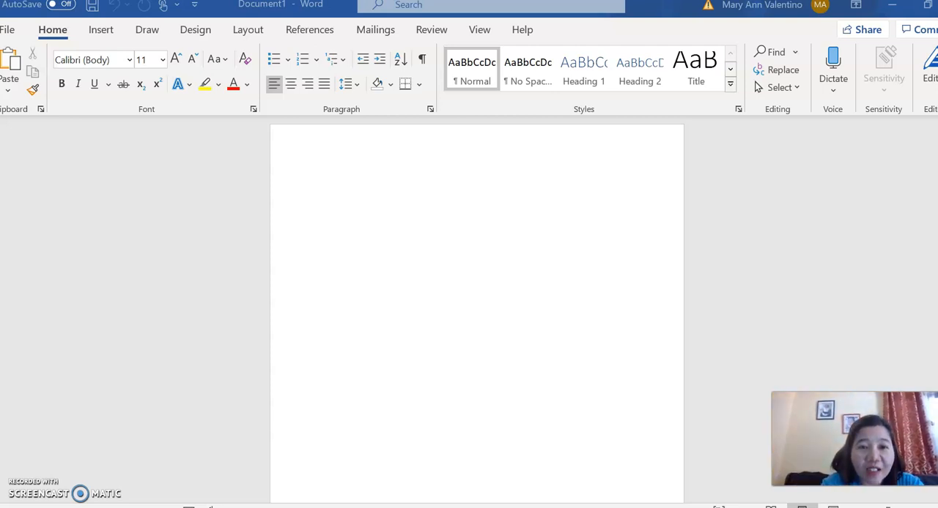
With the Draw pen, handwrite 1010, a horizontal line, and 10 at the page top
left_click(146, 29)
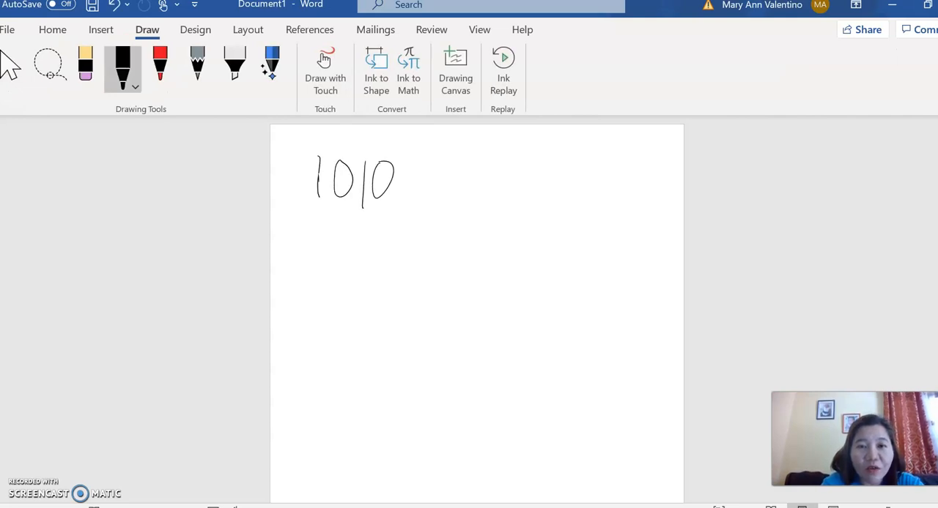
left_click_drag(410, 191, 488, 189)
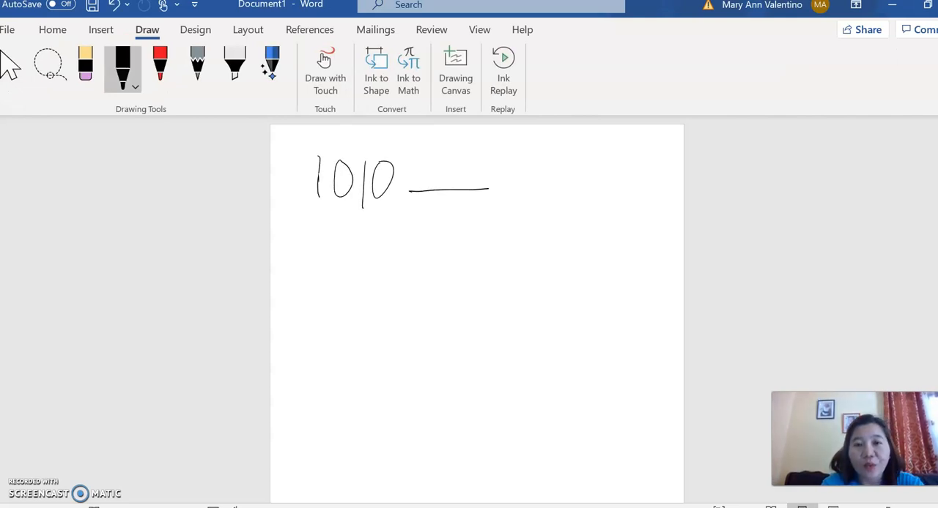
left_click_drag(501, 180, 520, 205)
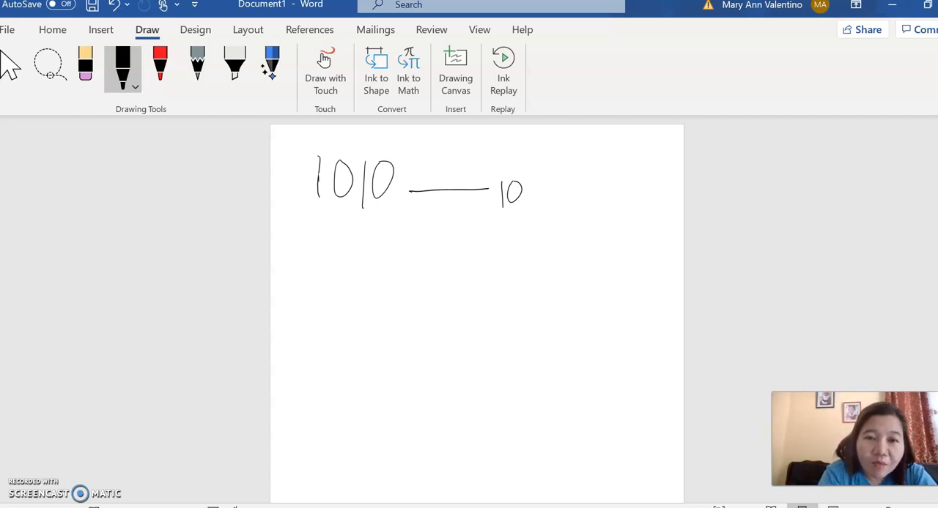
Handwrite position labels 3, 2, 1, 0 above the digits of 1010
left_click_drag(387, 151, 397, 139)
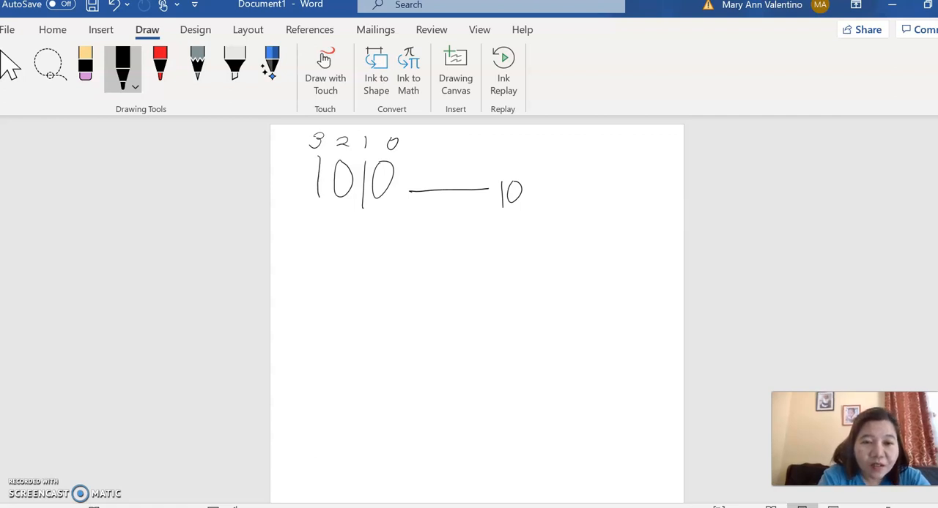
Handwrite the first expansion row 1×2³ below 1010
left_click_drag(317, 238, 317, 271)
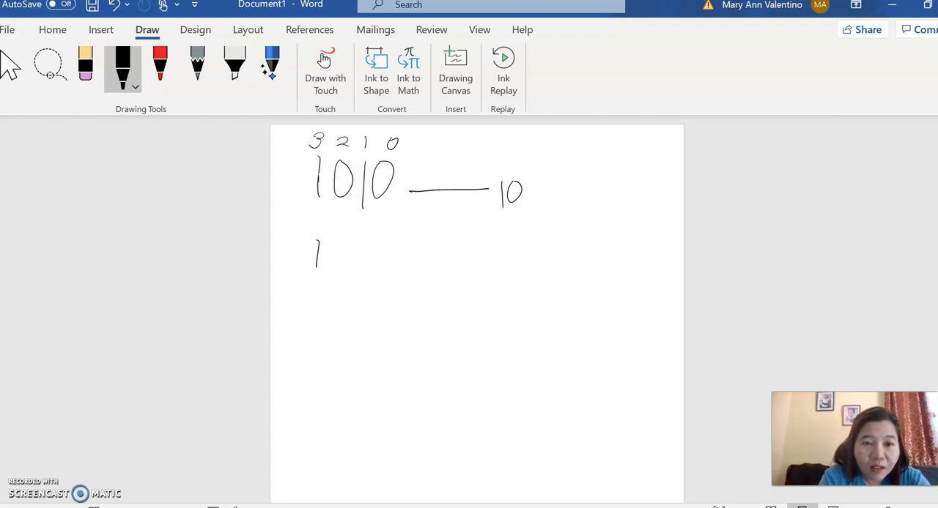
left_click_drag(328, 242, 350, 268)
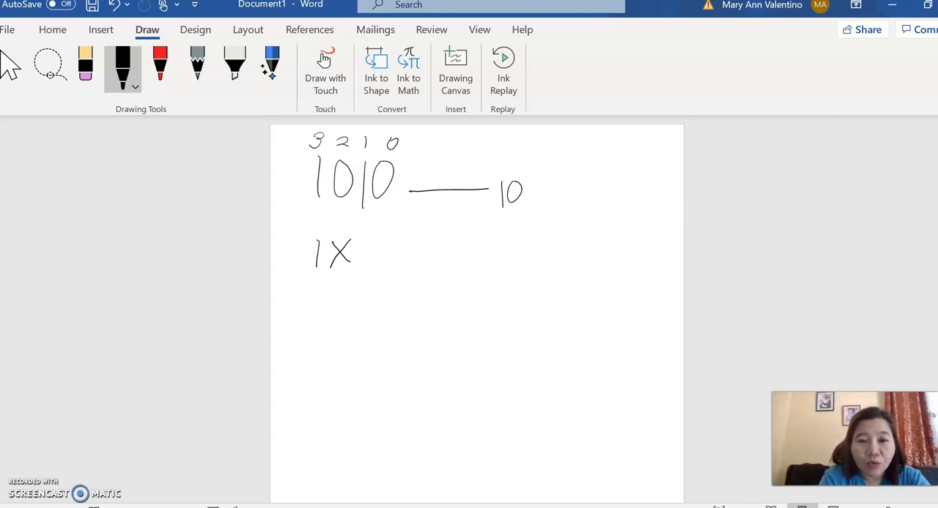
left_click_drag(367, 239, 377, 263)
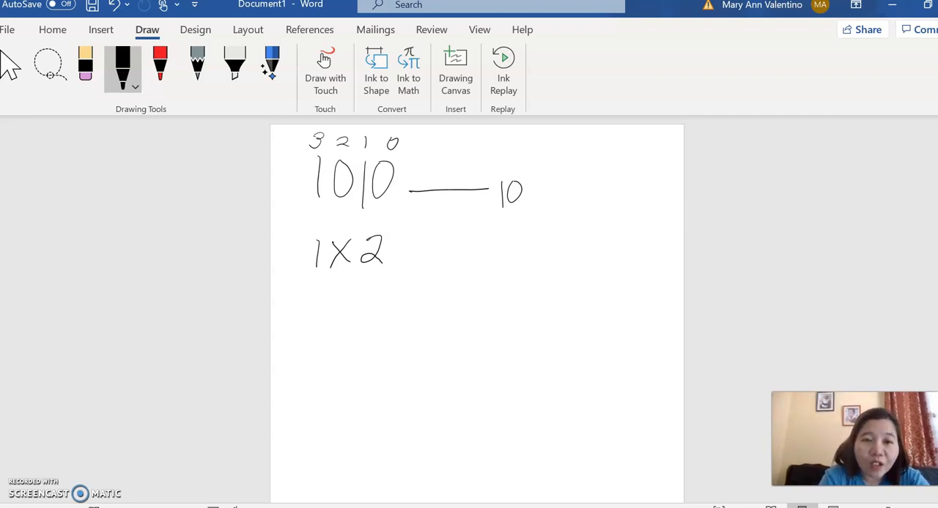
left_click_drag(387, 213, 391, 227)
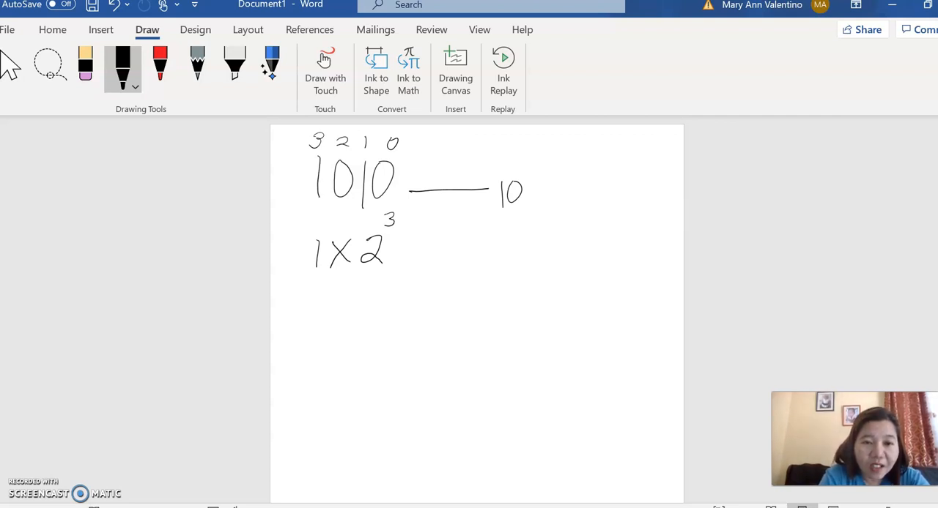
Handwrite rows 0×2², 1×2¹ and 0×2⁰, with equals signs after each row
left_click_drag(312, 315, 359, 294)
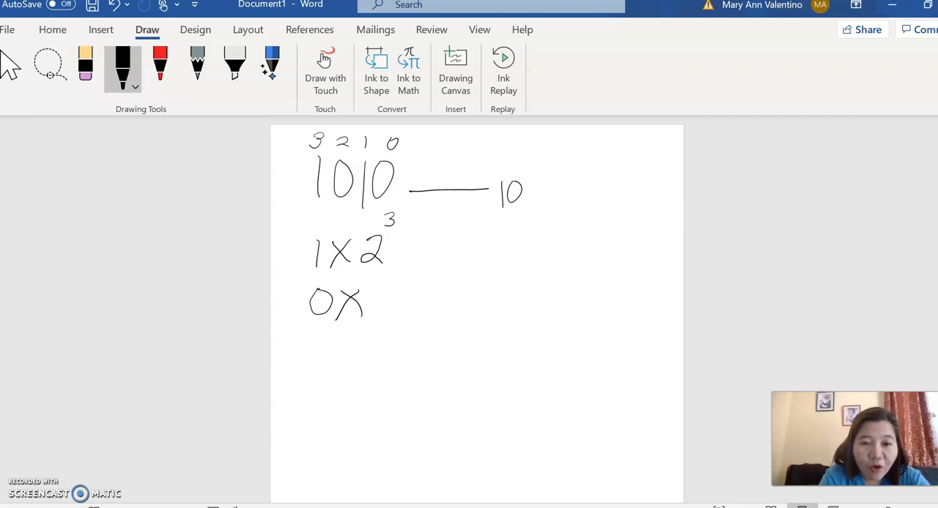
left_click_drag(370, 315, 388, 300)
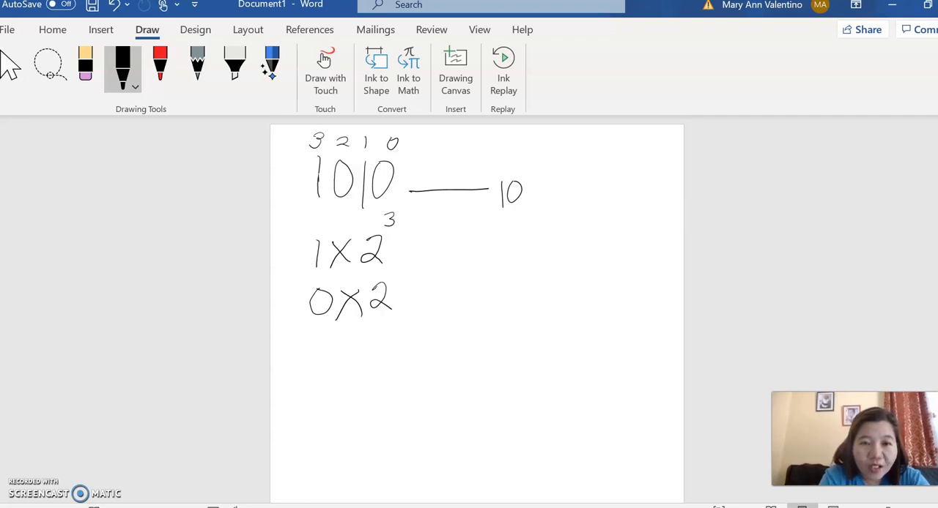
left_click_drag(396, 263, 403, 278)
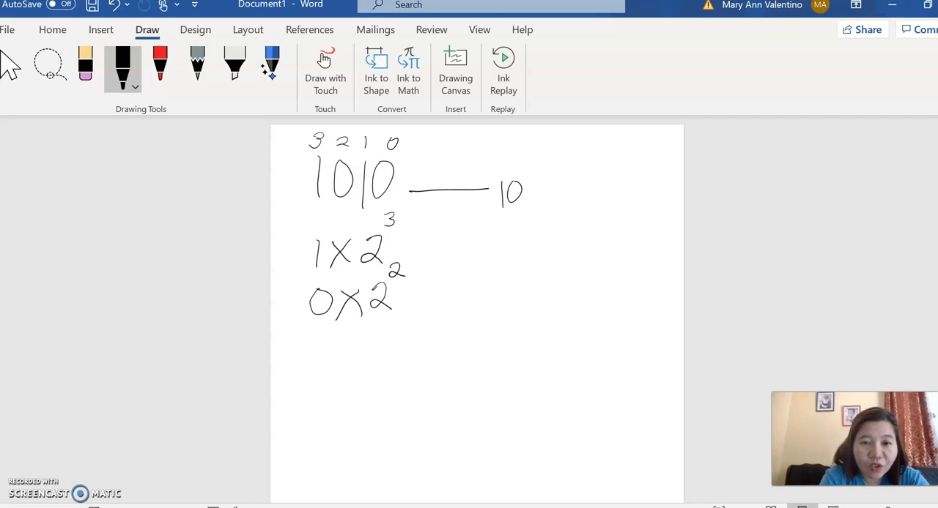
left_click_drag(312, 340, 312, 374)
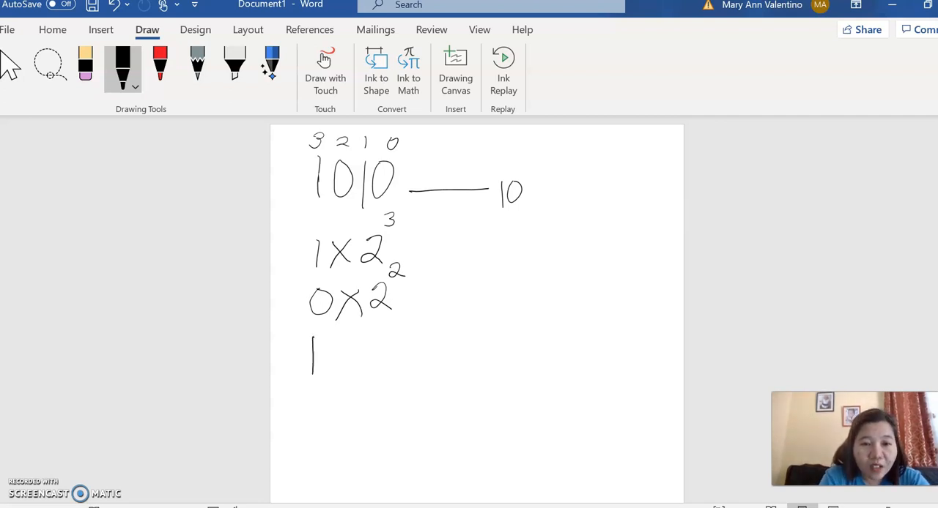
left_click_drag(333, 363, 392, 363)
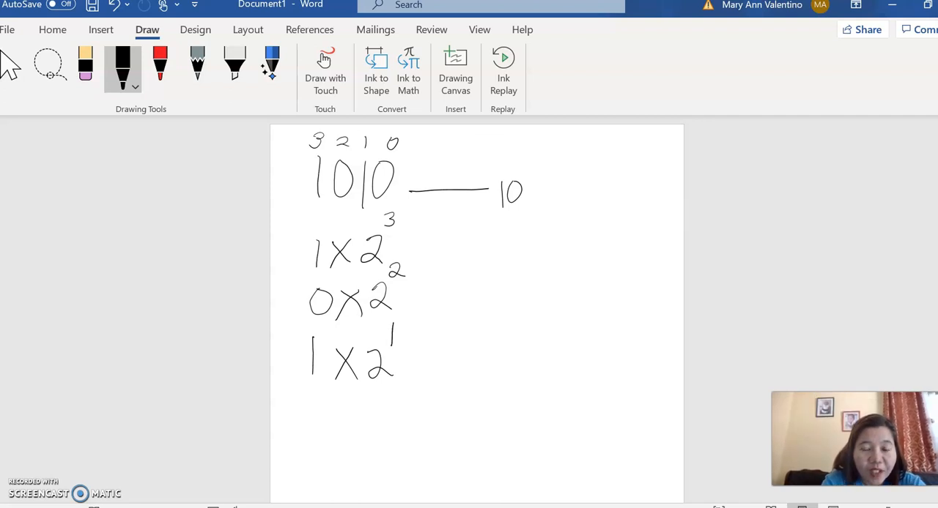
left_click_drag(312, 410, 367, 435)
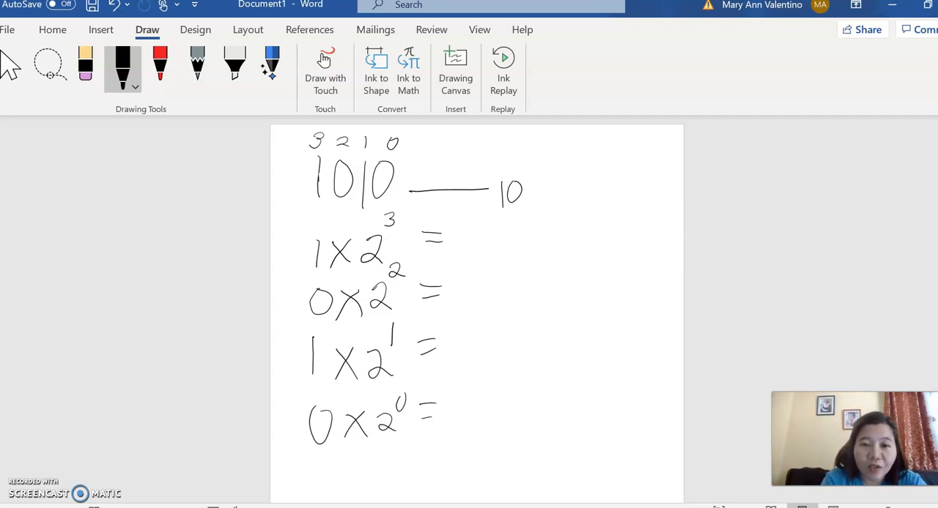
Write results 8, 0, +2 and 0 after the equals signs and draw a sum line
left_click_drag(465, 227, 476, 246)
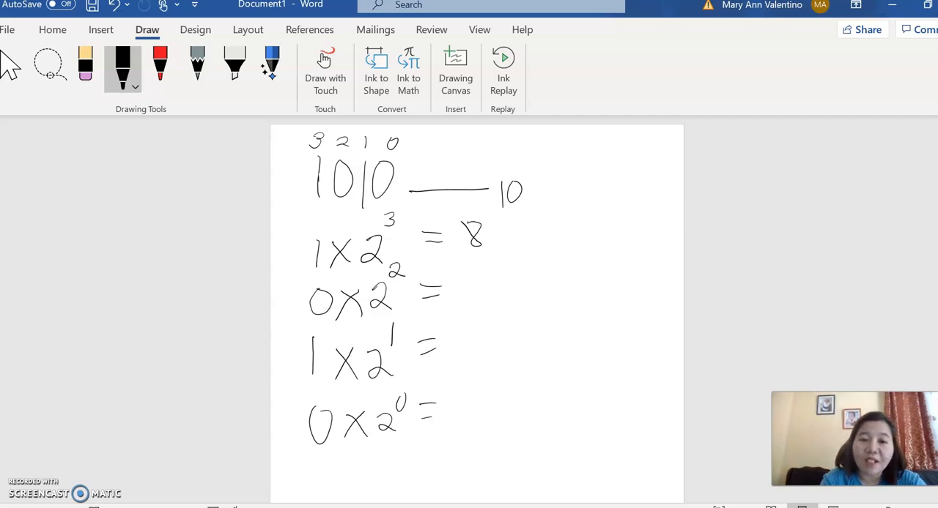
left_click_drag(461, 297, 487, 297)
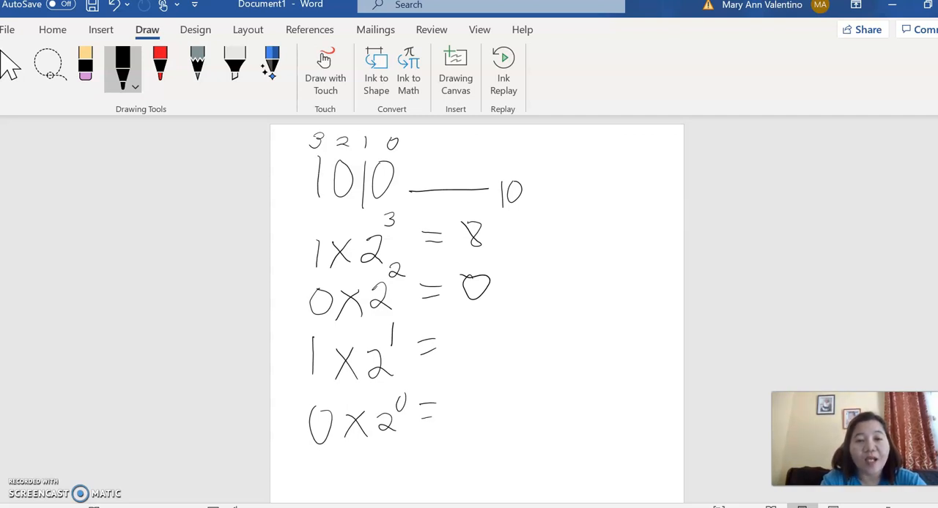
left_click_drag(462, 363, 484, 348)
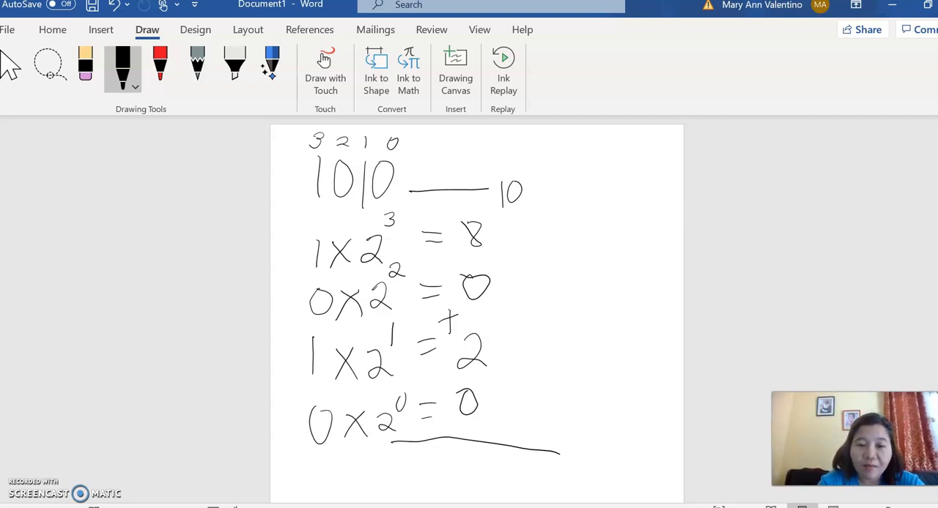
Write the total 10 under the sum line and 10 above the line beside 1010
left_click_drag(452, 461, 453, 499)
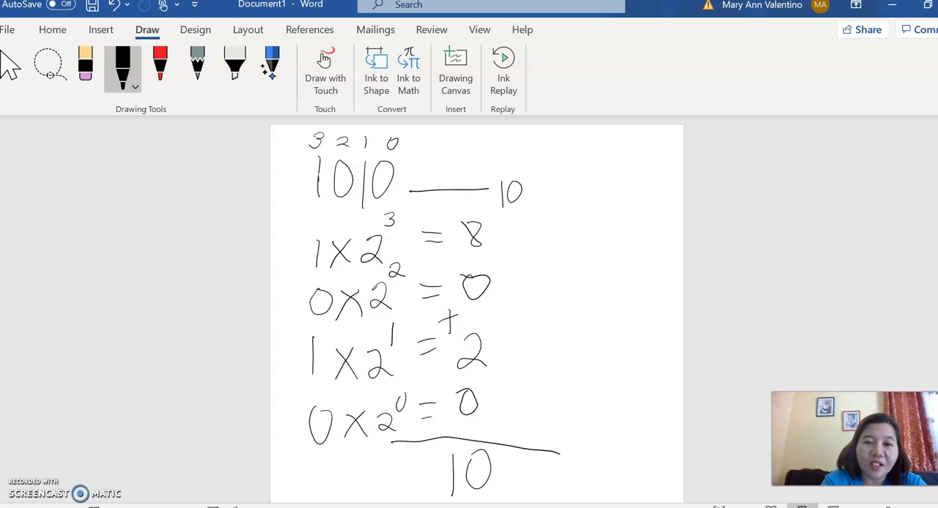
left_click_drag(432, 168, 484, 169)
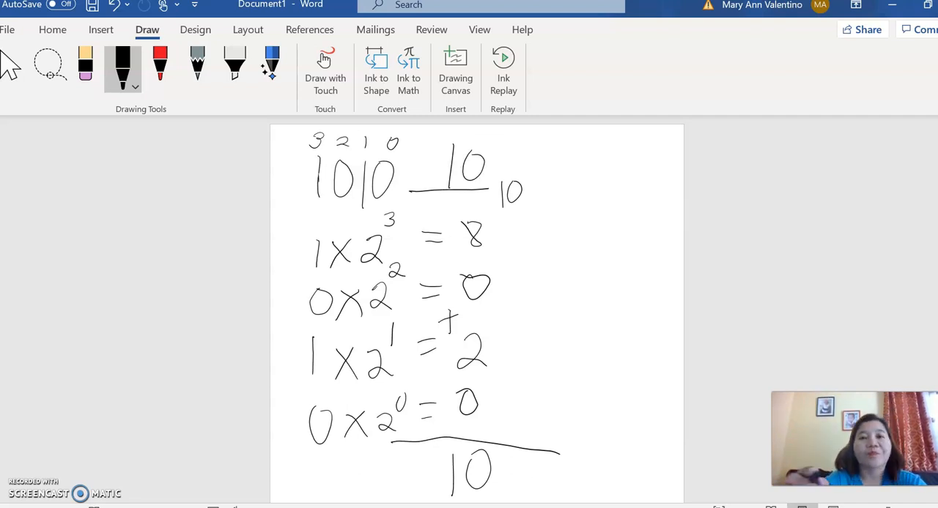